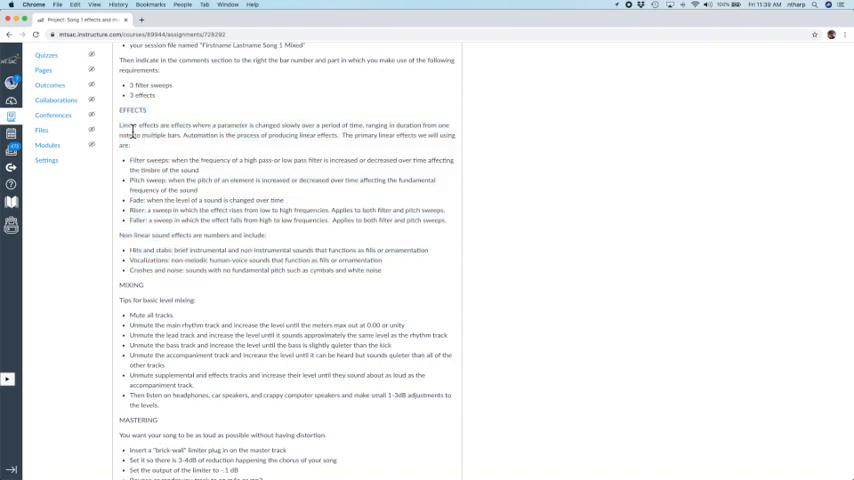
mouse_move(128, 237)
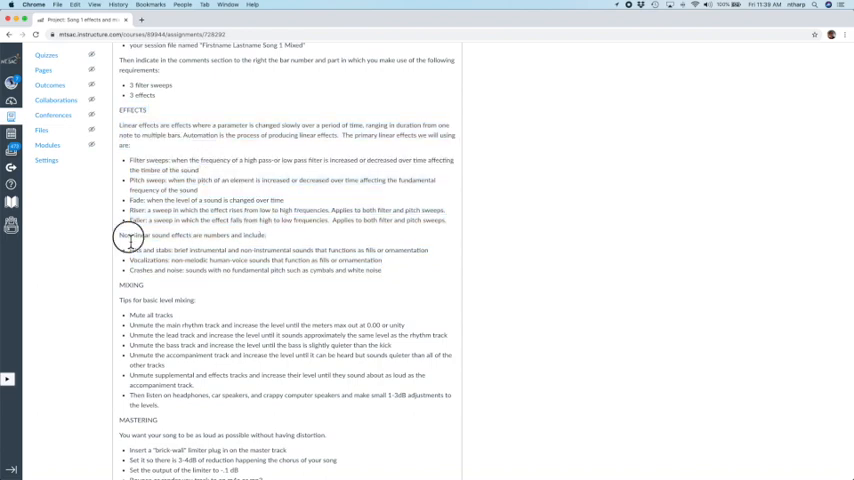
Insert a Channel EQ into an Audio FX slot on the Bass channel in the Mixer.
left_click_drag(128, 235, 382, 271)
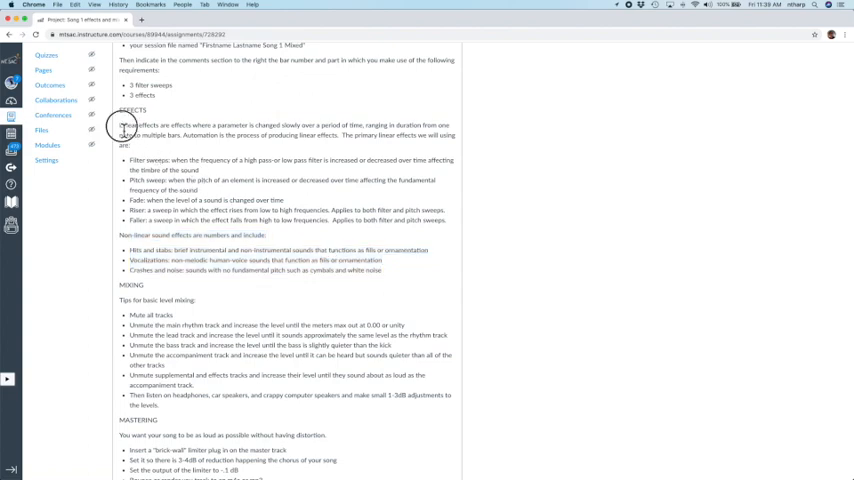
left_click_drag(120, 124, 311, 222)
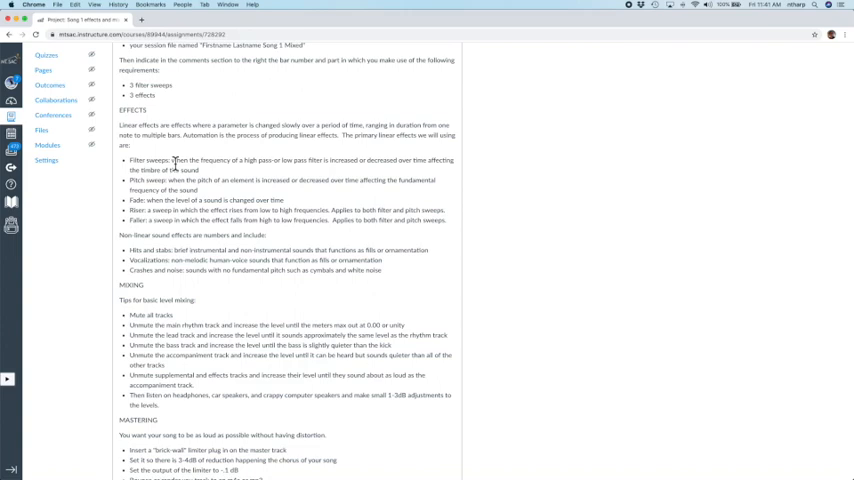
mouse_move(168, 188)
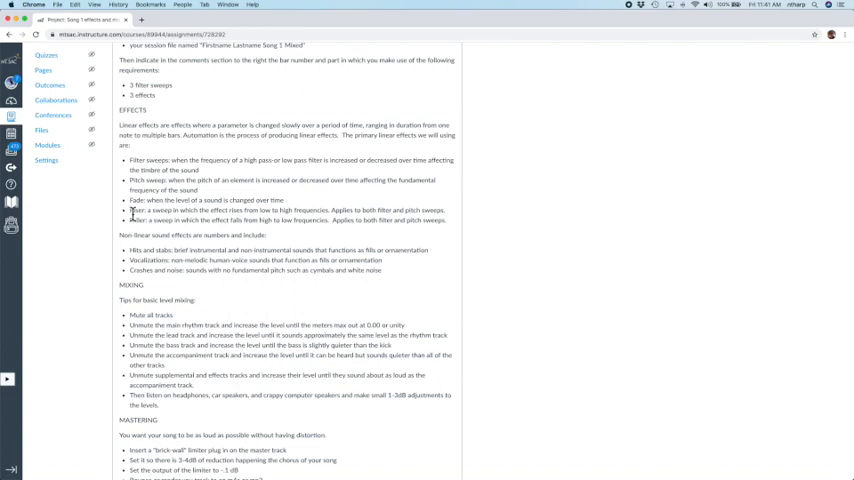
double_click(131, 211)
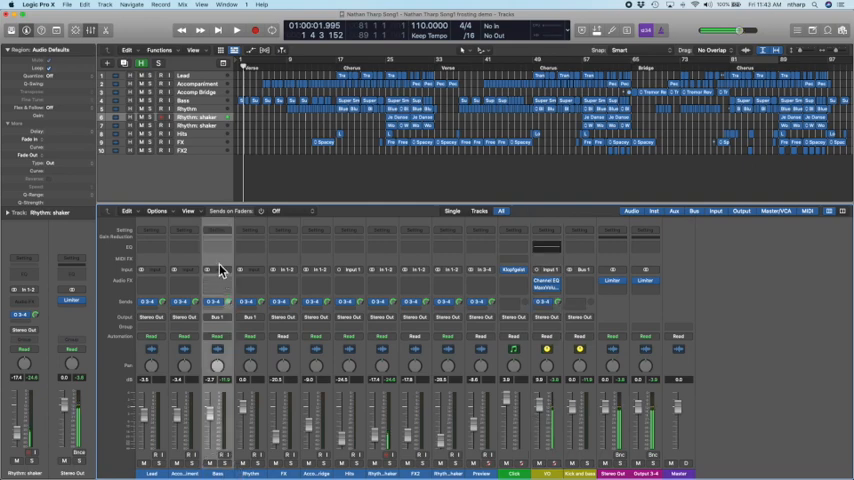
left_click(217, 280)
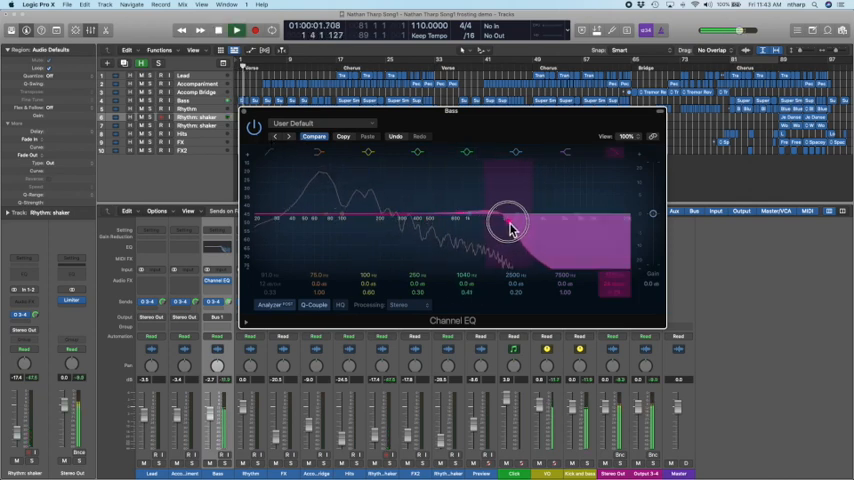
Sweep the narrow Bass EQ boost through highs and mids, ending in the bass frequencies.
left_click_drag(510, 225, 592, 205)
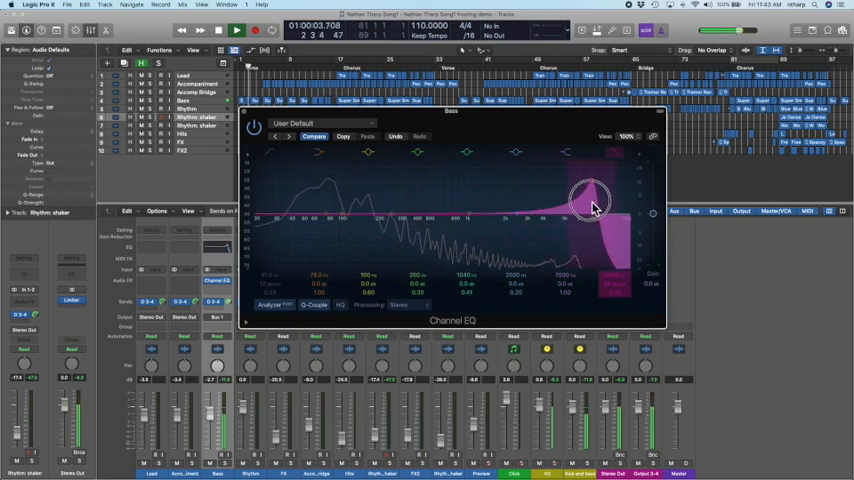
left_click_drag(590, 200, 485, 190)
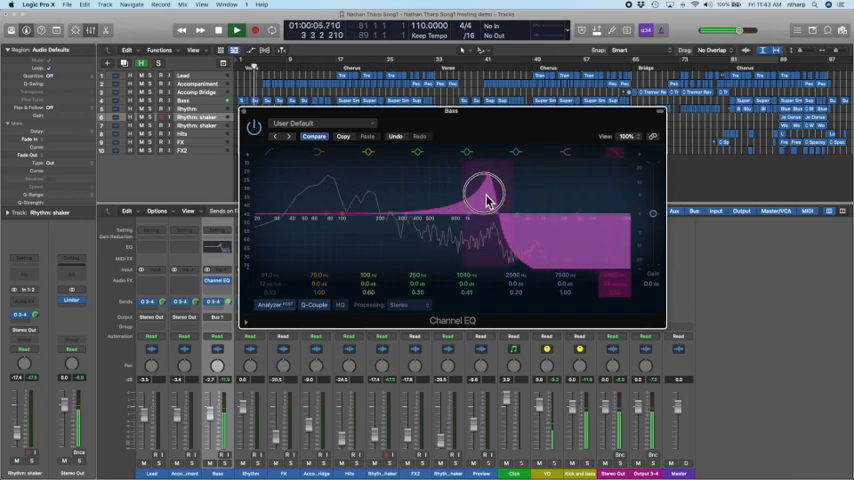
left_click_drag(485, 192, 460, 200)
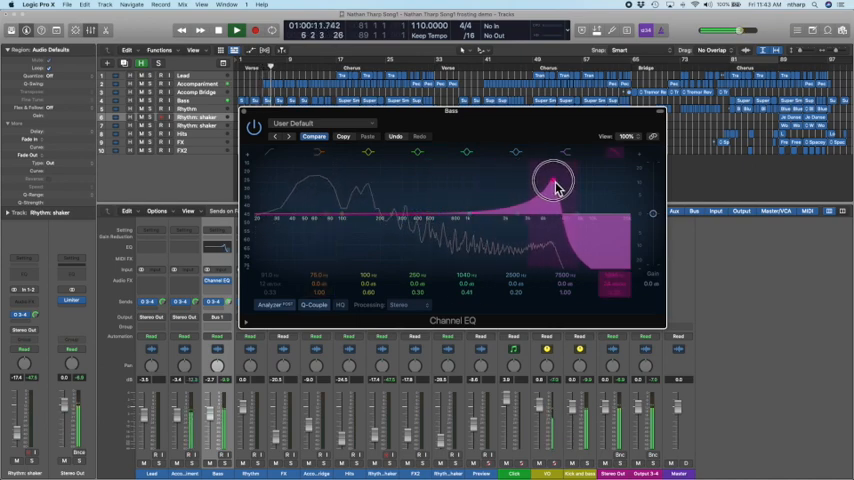
left_click_drag(555, 185, 515, 182)
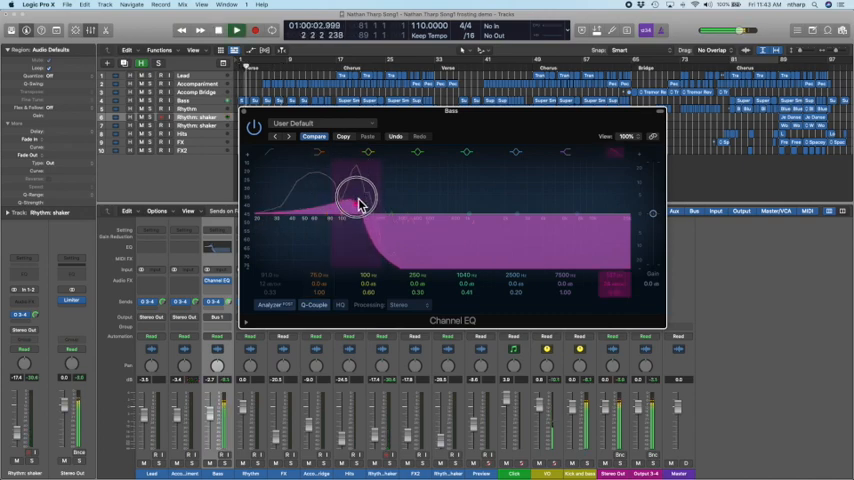
left_click_drag(358, 185, 360, 210)
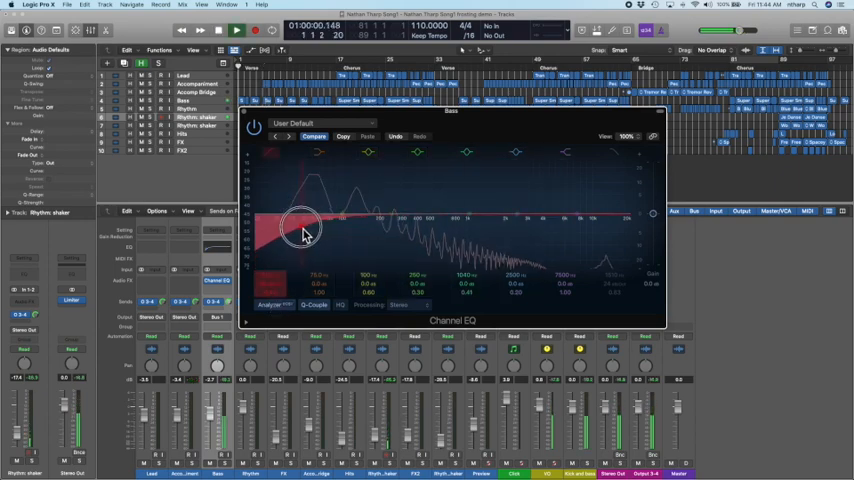
Sweep the low-cut band across the bass frequencies during playback.
left_click_drag(300, 225, 418, 225)
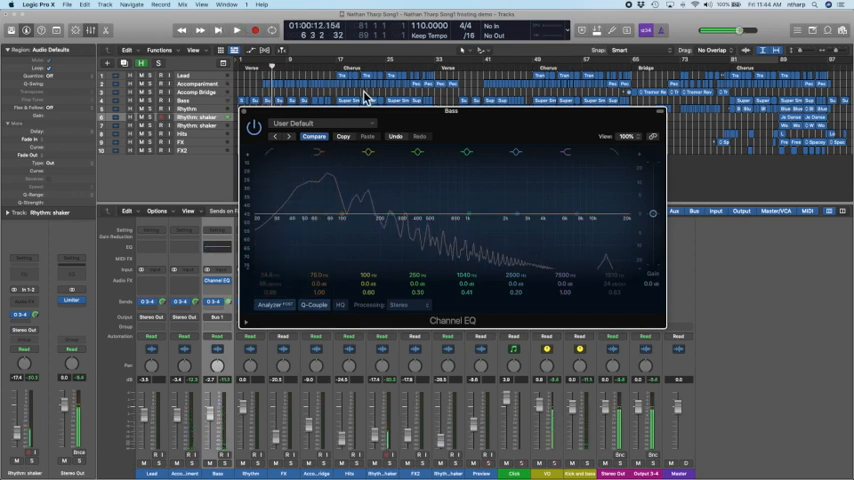
left_click(401, 214)
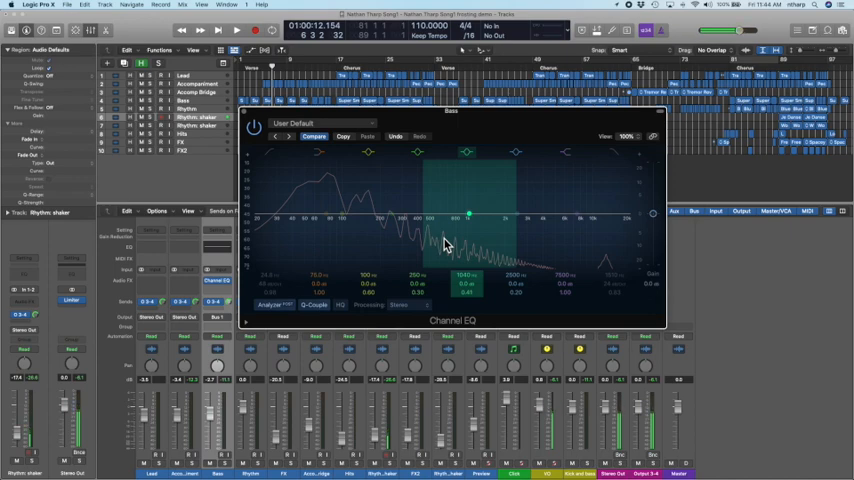
left_click(236, 30)
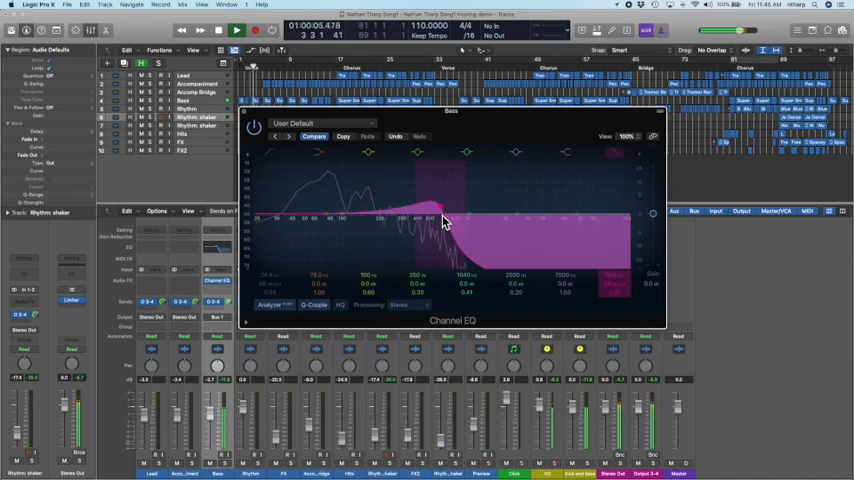
Sweep the Bass EQ boost from the bass frequencies across the mids and back down.
left_click_drag(445, 215, 460, 205)
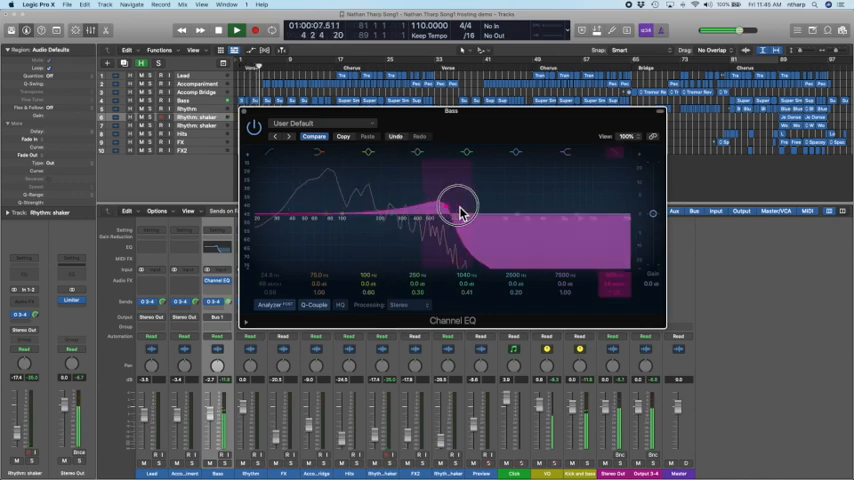
left_click_drag(460, 205, 618, 207)
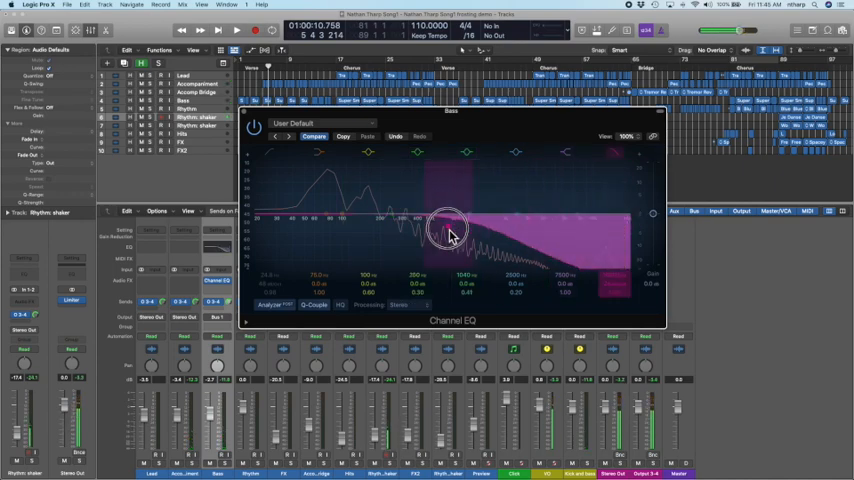
left_click_drag(445, 225, 435, 222)
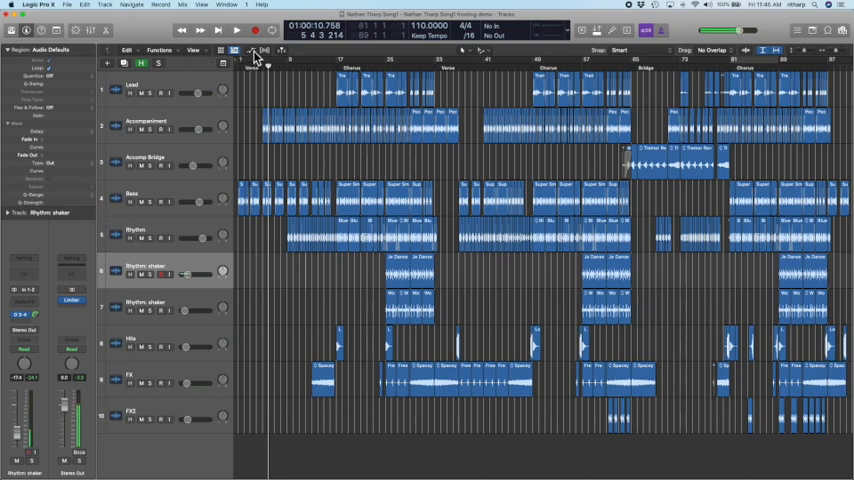
Show automation lanes and automate Channel EQ High Cut Freq on the Bass track.
left_click(252, 50)
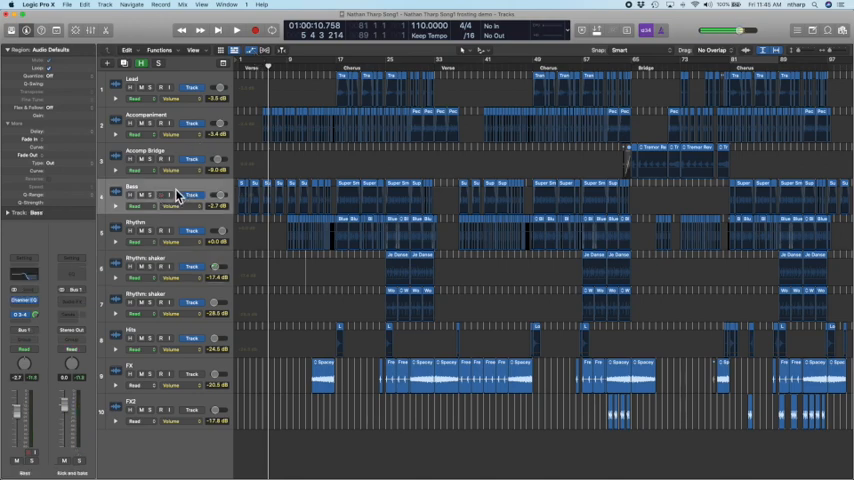
left_click(172, 206)
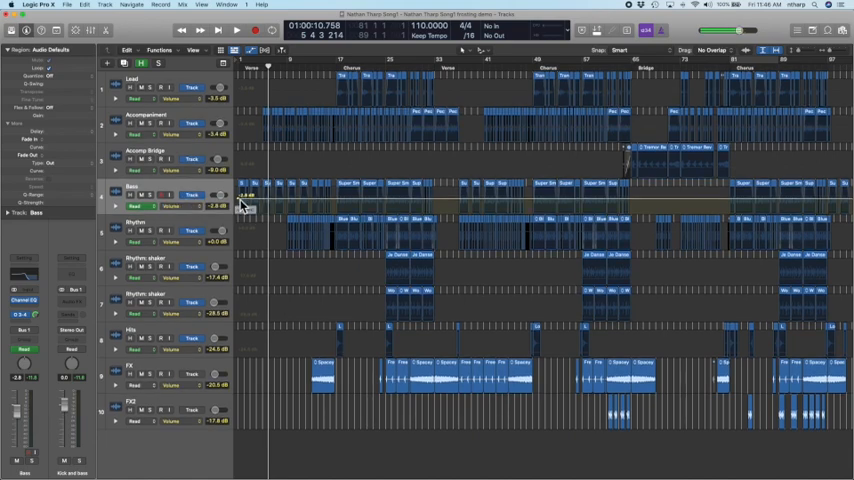
left_click(189, 206)
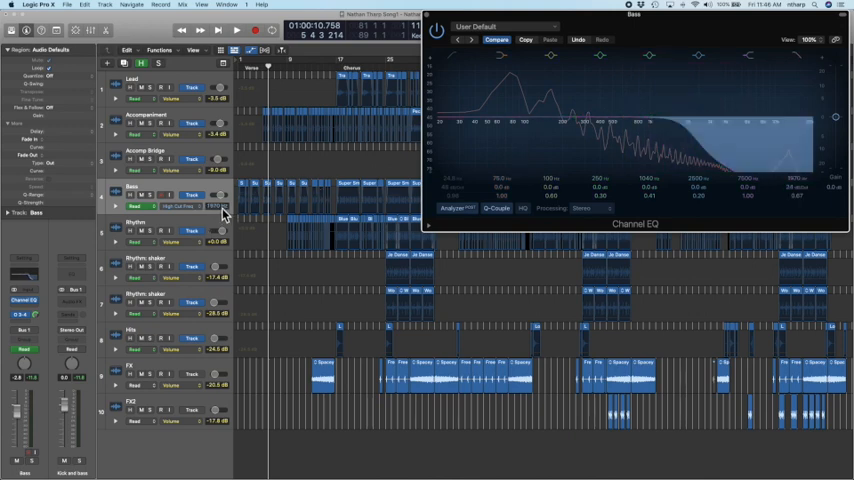
mouse_move(265, 209)
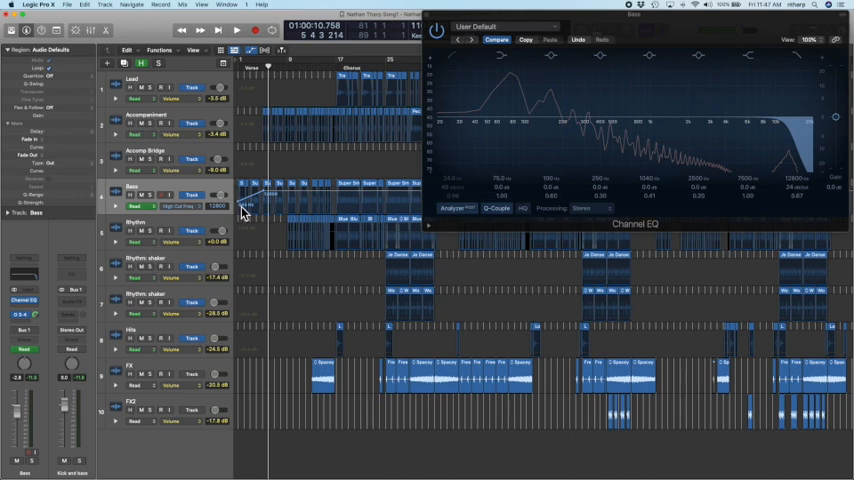
left_click(236, 31)
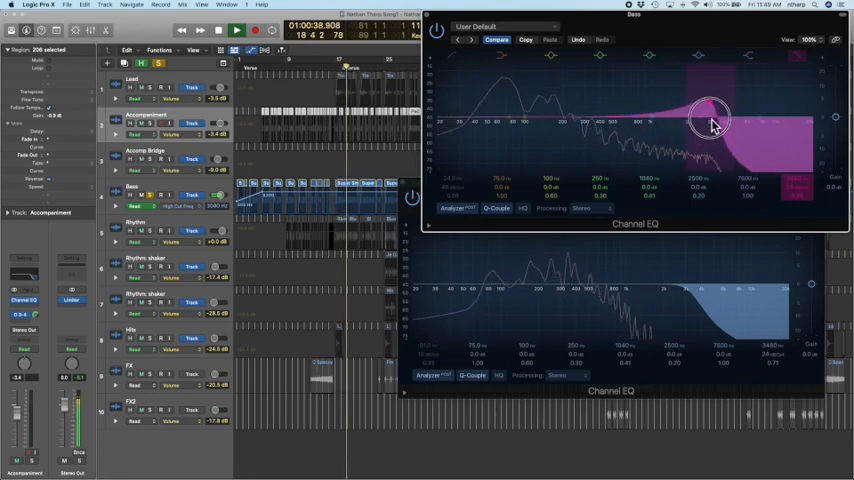
Sweep the boosted band on the Bass EQ back and forth toward the low mids.
left_click_drag(710, 115, 650, 130)
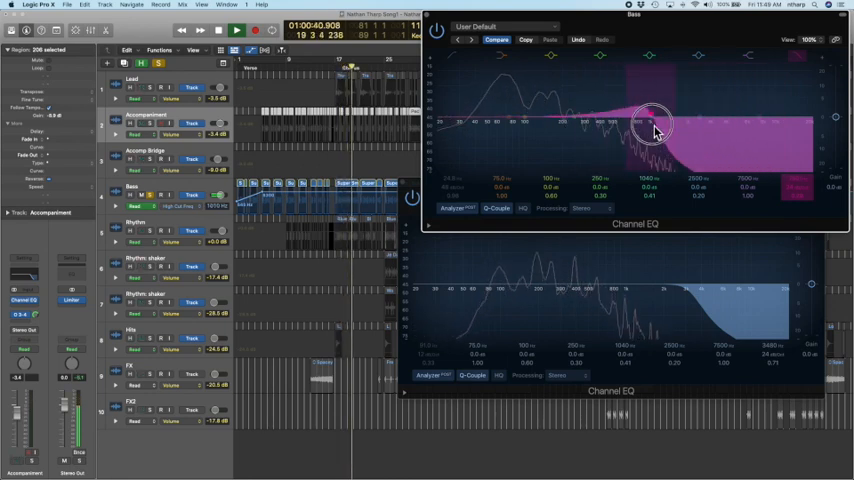
left_click_drag(650, 125, 730, 130)
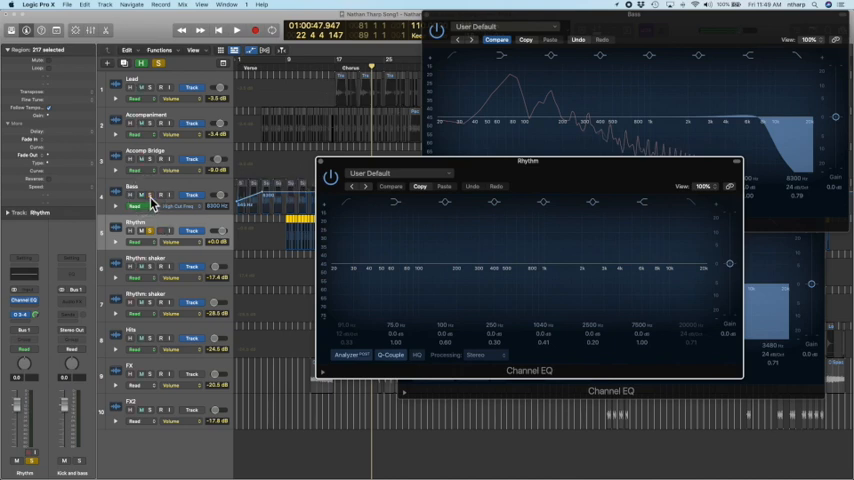
Audition the Rhythm Channel EQ by sweeping a boosted band through highs, mids and lows.
left_click(237, 30)
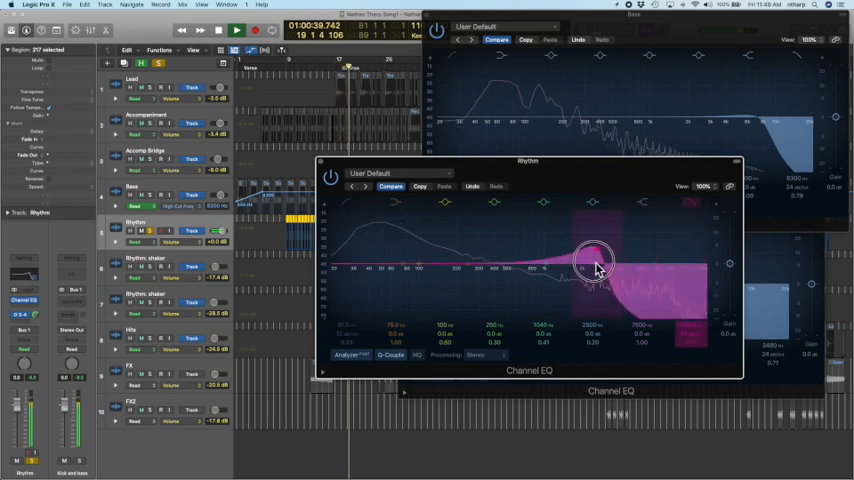
left_click_drag(590, 265, 520, 265)
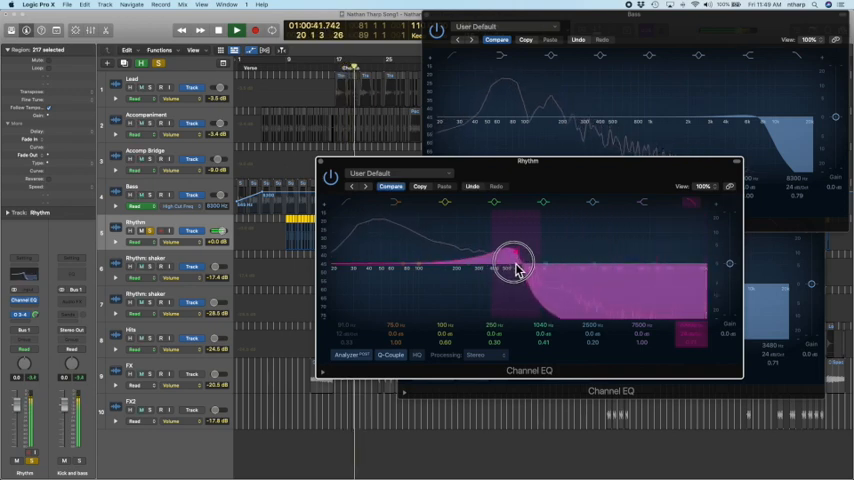
left_click_drag(515, 270, 650, 270)
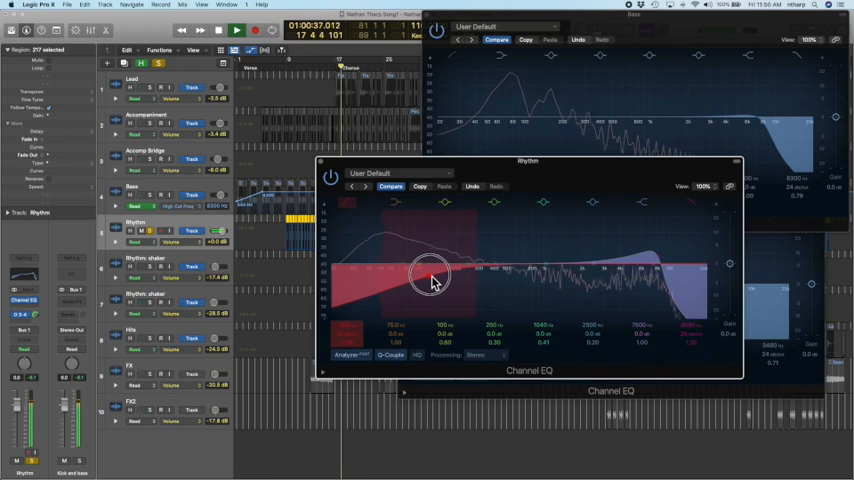
left_click_drag(432, 277, 525, 275)
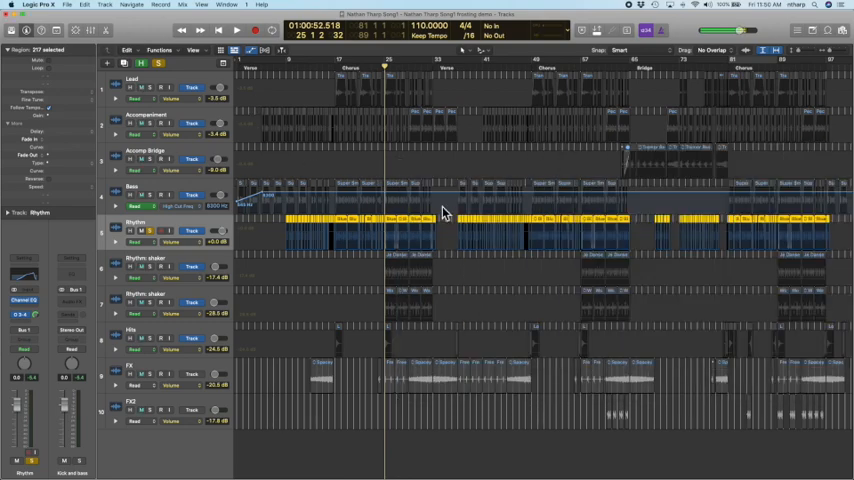
mouse_move(655, 145)
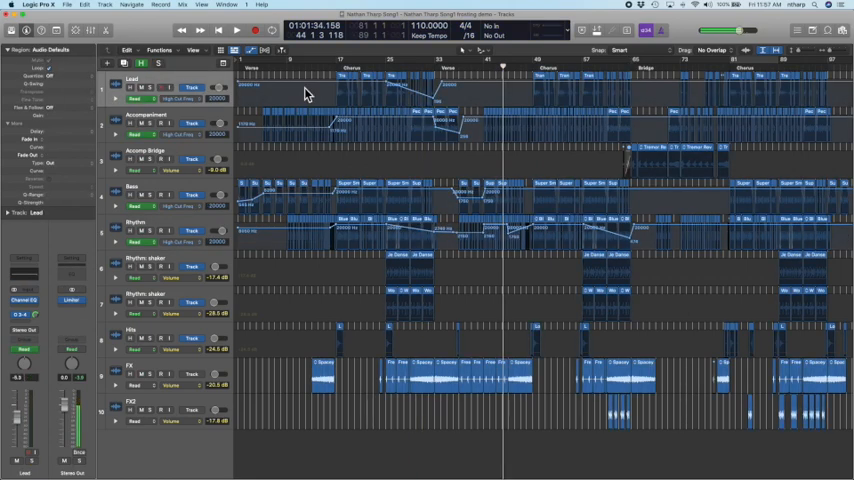
mouse_move(408, 210)
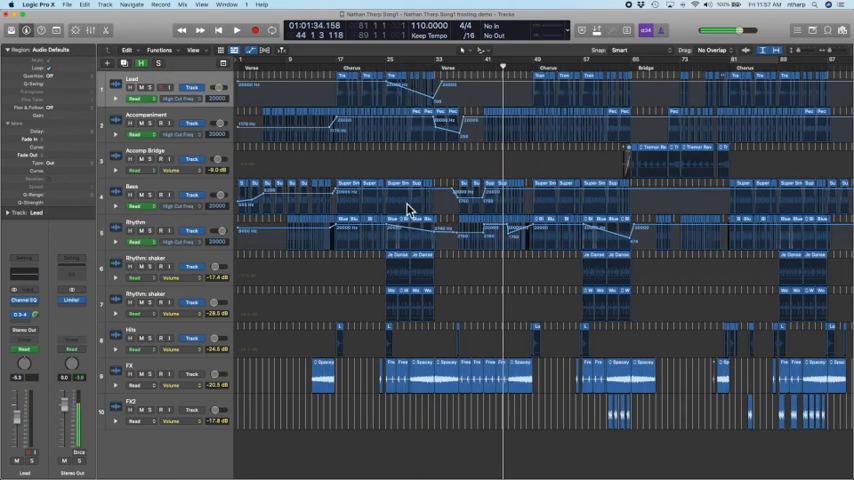
mouse_move(180, 140)
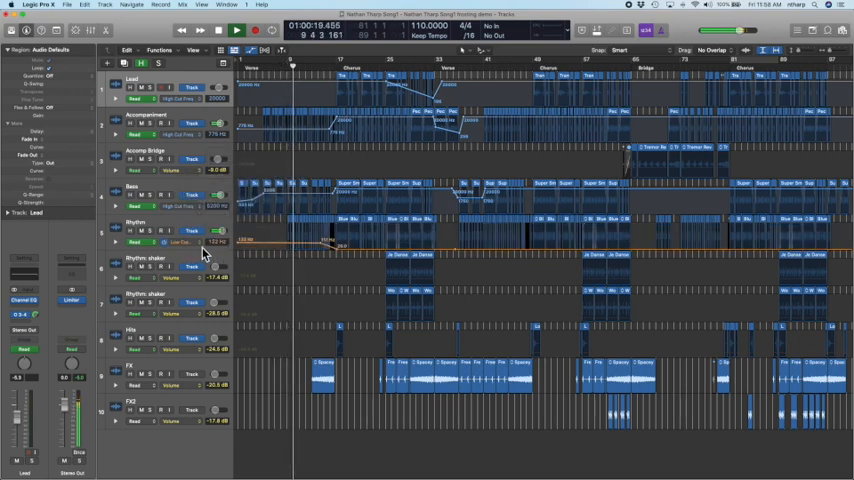
left_click(160, 222)
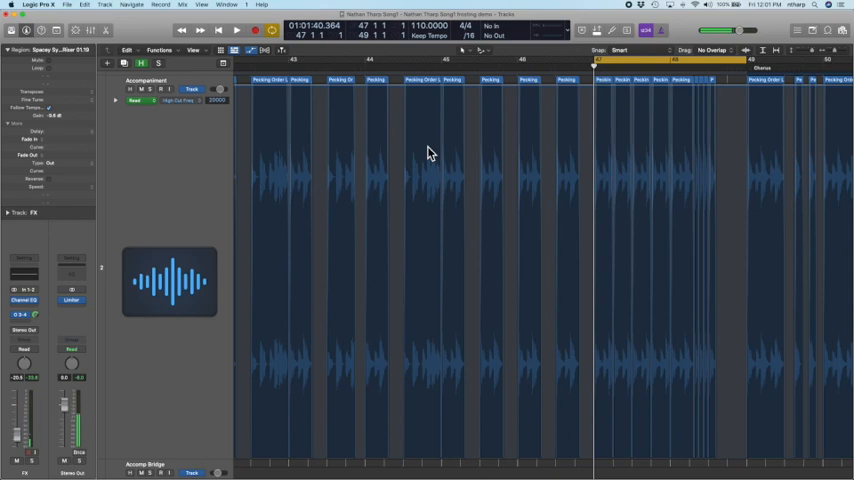
Insert a stereo AUPitch on the Accompaniment track, centre its window and adjust its setting.
left_click(236, 30)
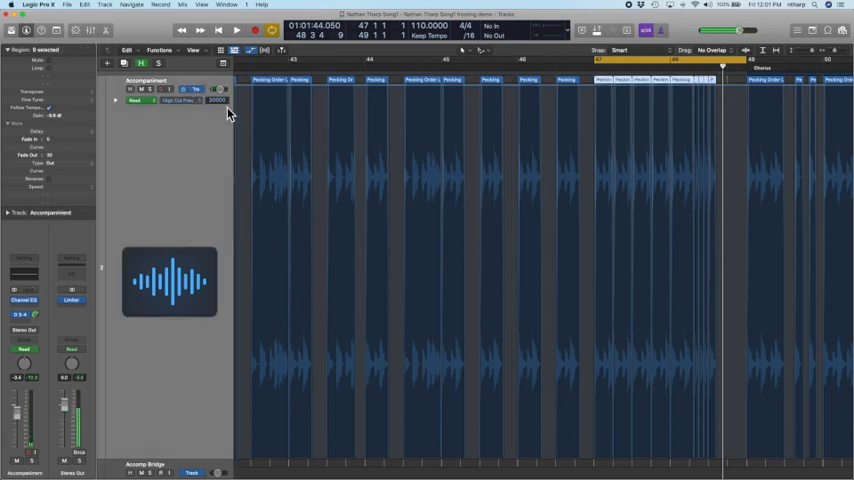
left_click(25, 303)
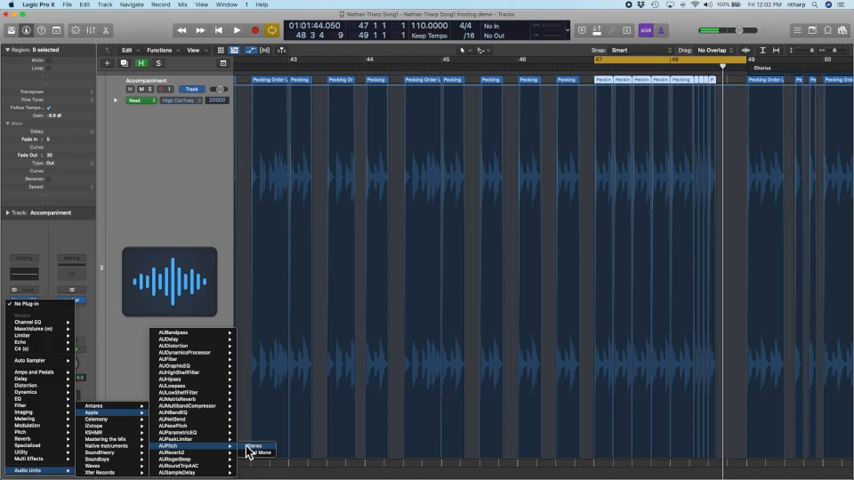
left_click(262, 452)
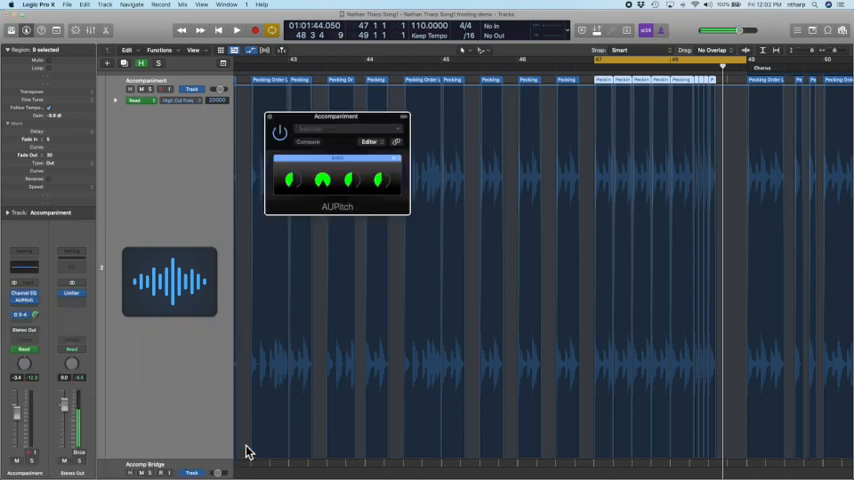
left_click_drag(336, 116, 391, 161)
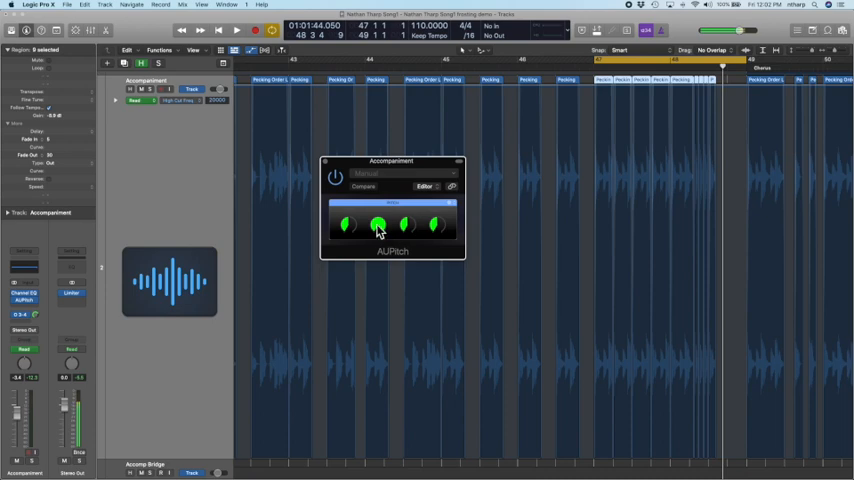
left_click(237, 30)
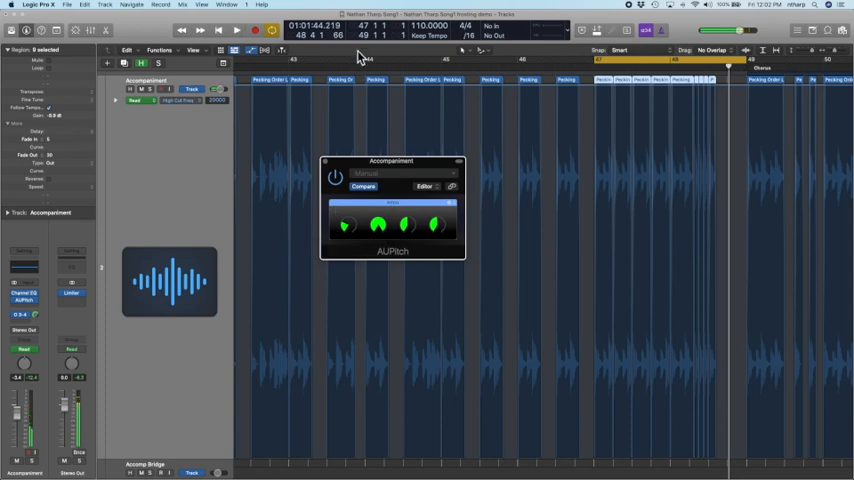
left_click(236, 30)
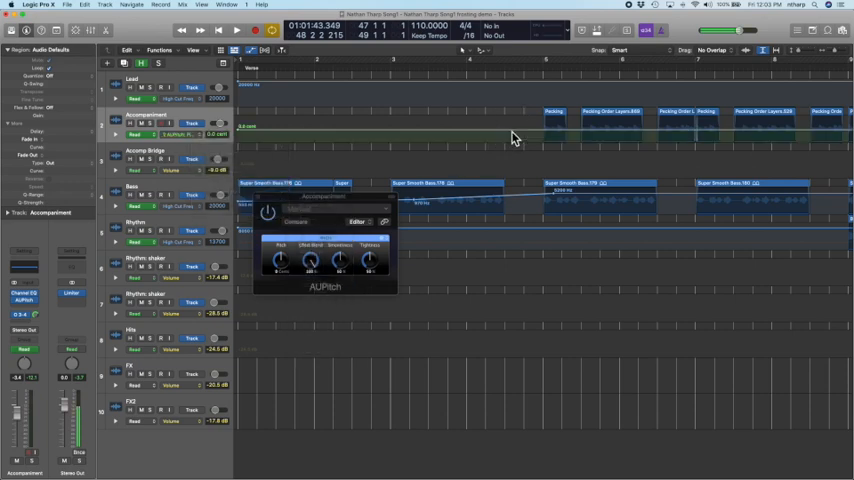
mouse_move(545, 143)
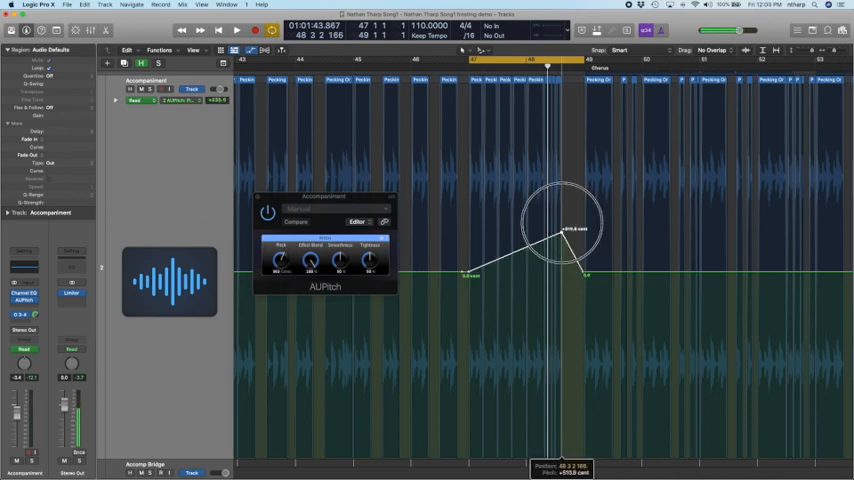
Raise the Accompaniment pitch sweep's peak above +1200 cents and solo the track.
left_click_drag(560, 230, 565, 213)
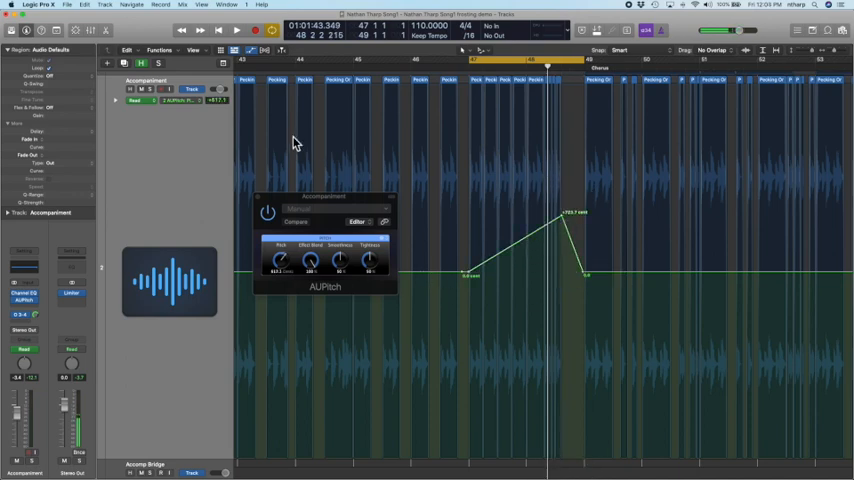
mouse_move(473, 210)
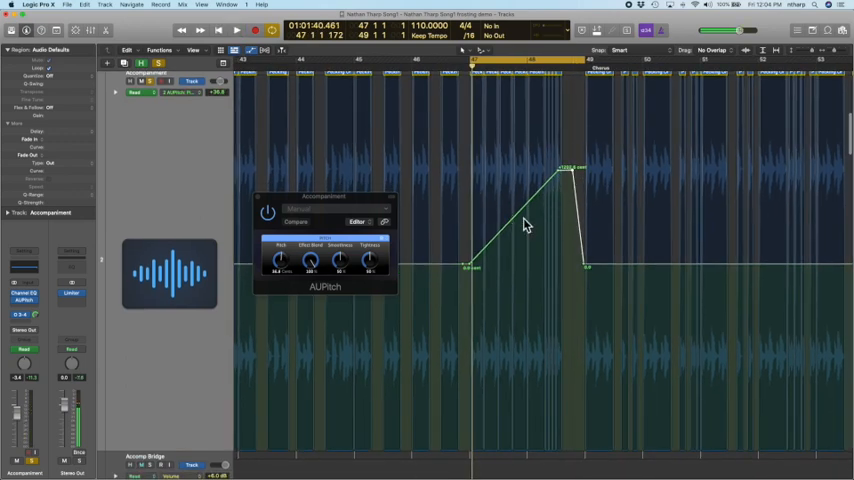
left_click(237, 30)
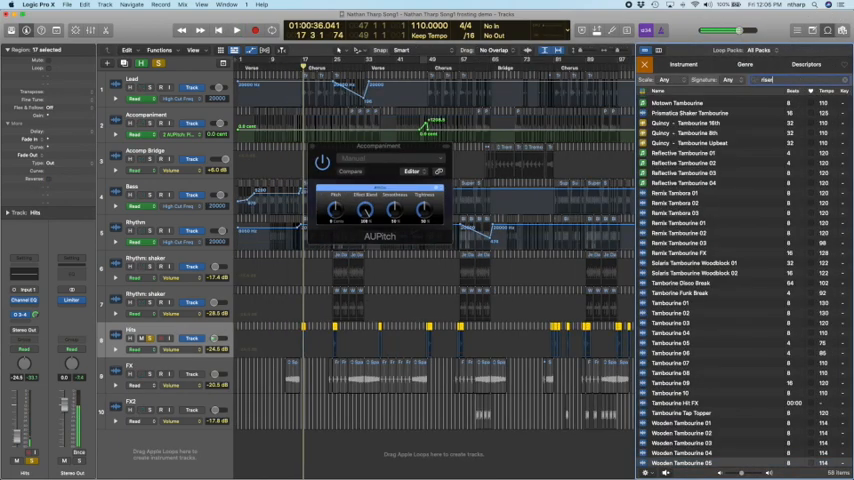
Search the Loop Browser for 'riser' to list riser loops.
type("riser")
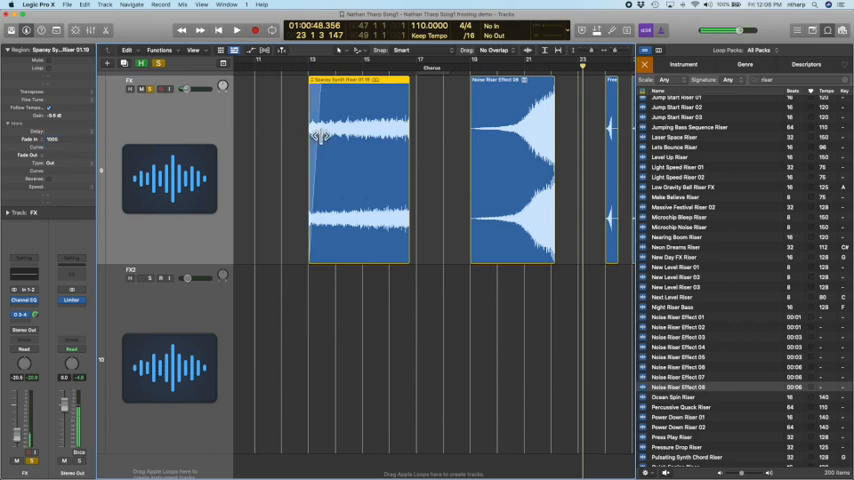
mouse_move(327, 114)
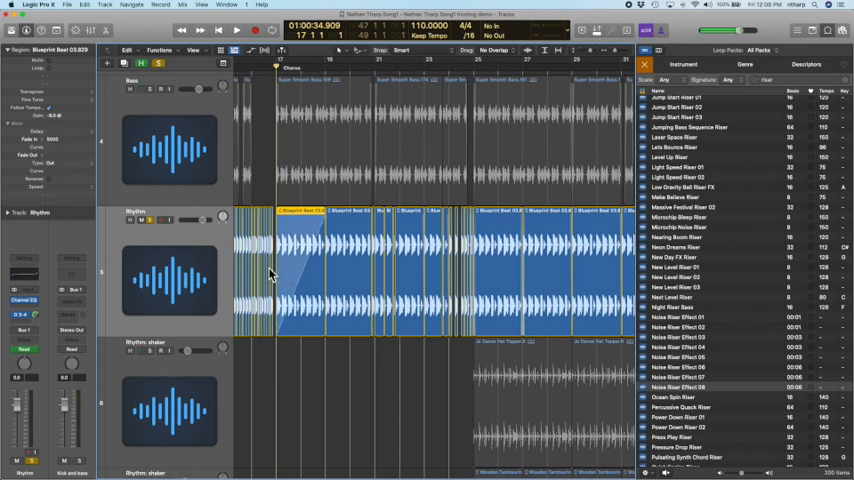
Select the chorus Blueprint Beat region on Rhythm and choose Don't Move for its automation.
left_click(236, 30)
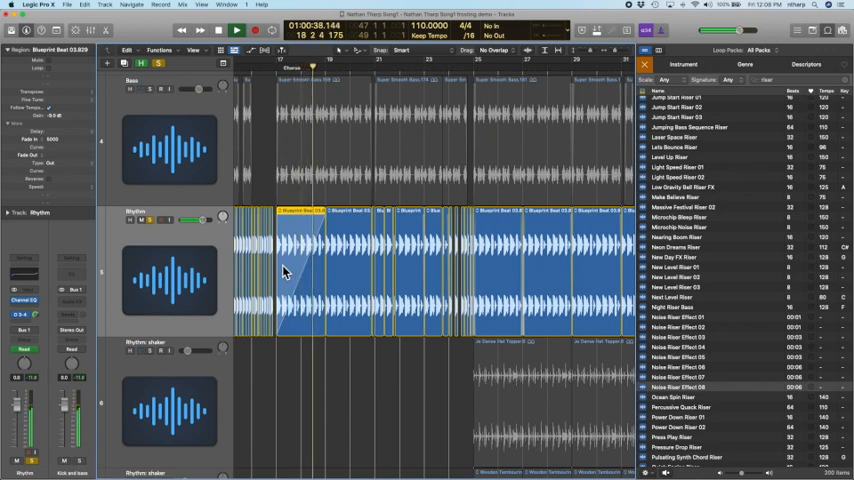
left_click(236, 29)
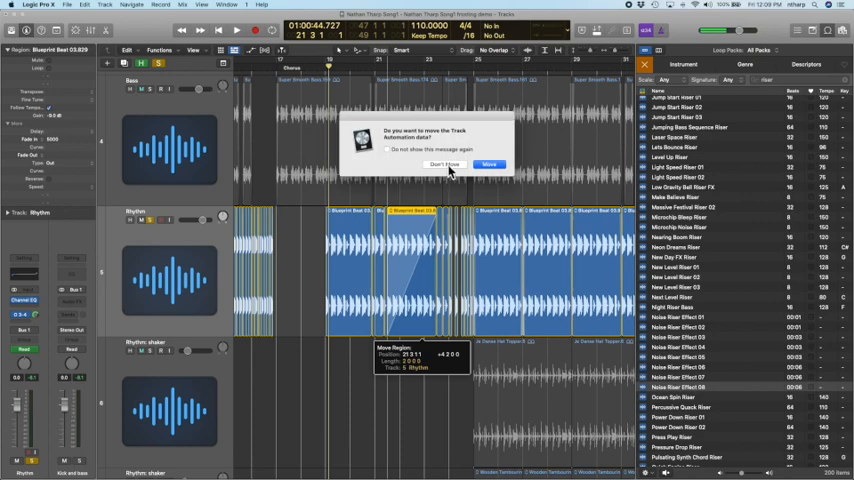
left_click(490, 164)
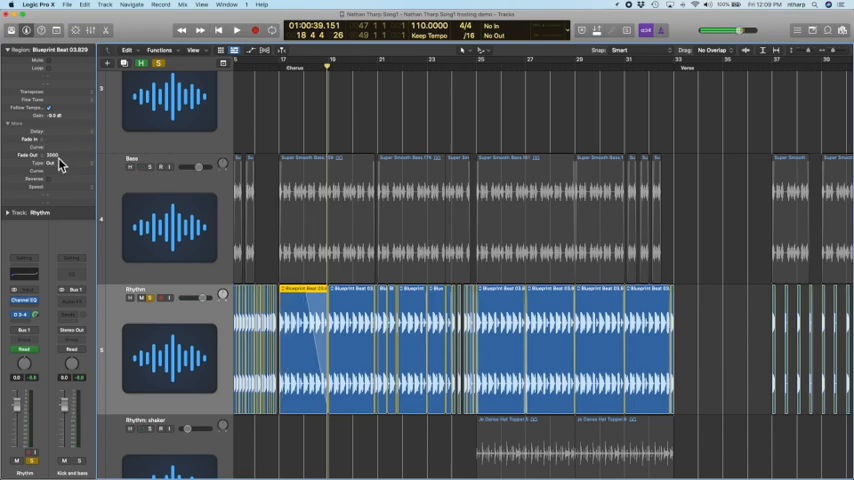
scroll("right", 3)
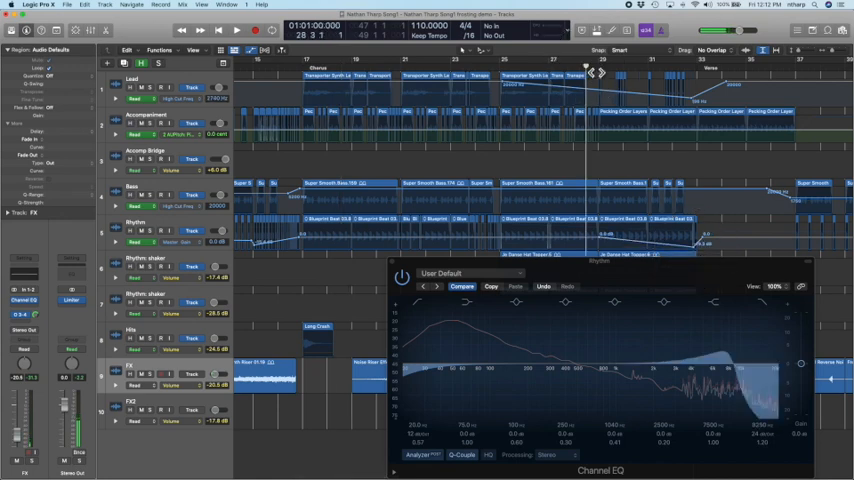
Return to the Canvas assignment page with its filter sweep definition highlighted.
left_click(236, 30)
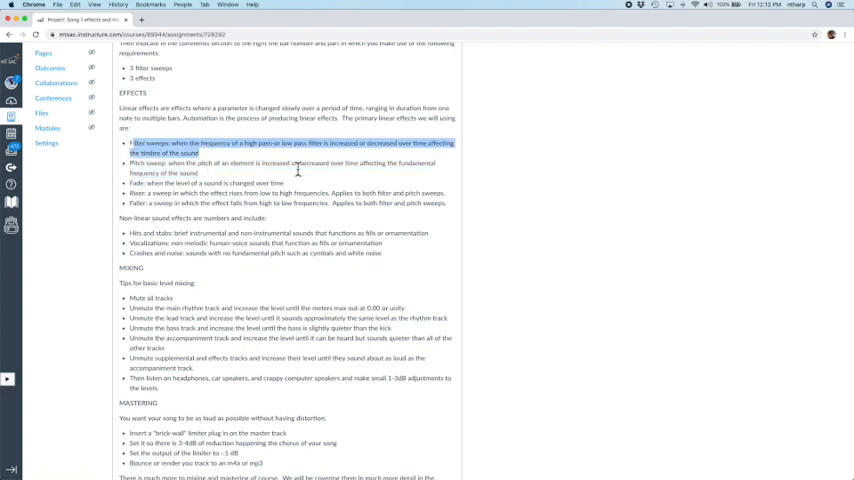
Highlight the list of non-linear sound effects, then switch from Logic Pro X to Chrome.
scroll("down", 3)
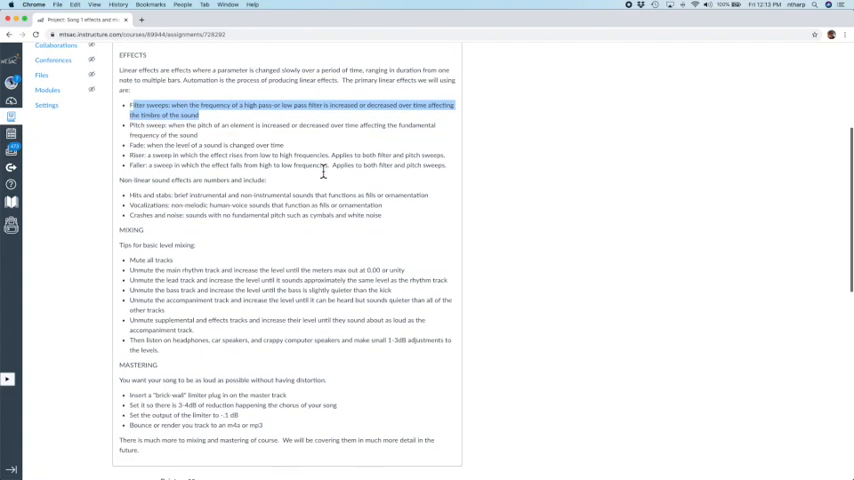
scroll("down", 3)
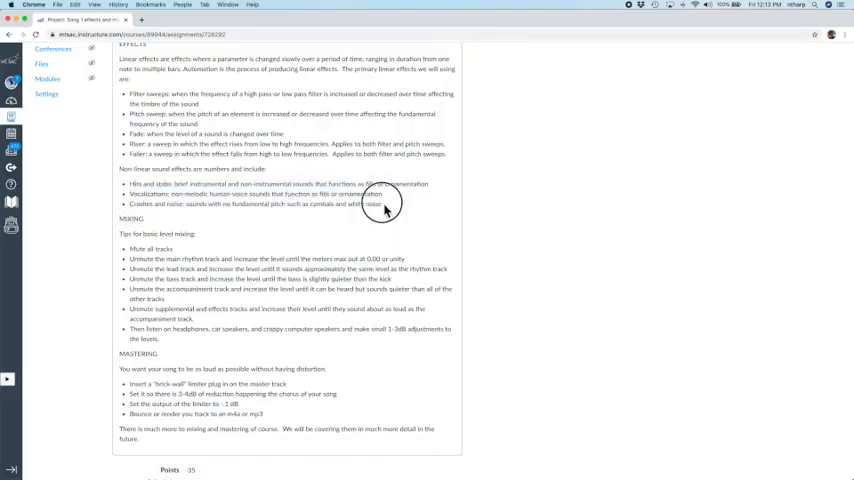
left_click_drag(255, 194, 385, 204)
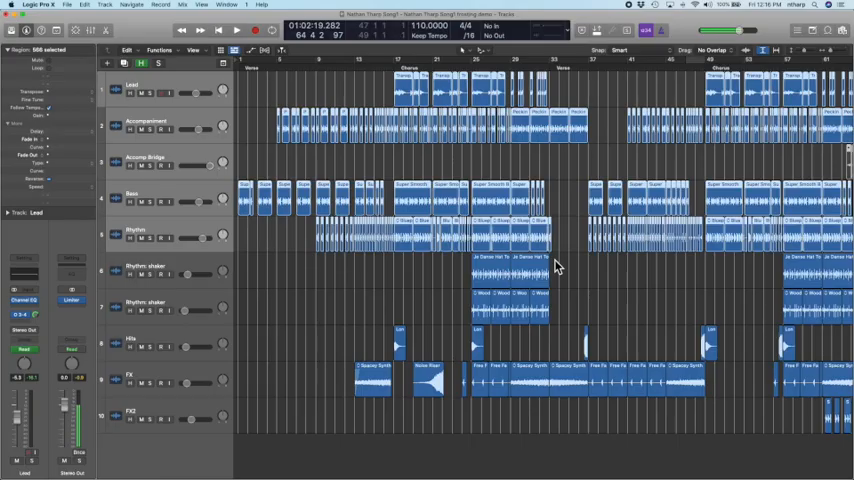
key("cmd+tab")
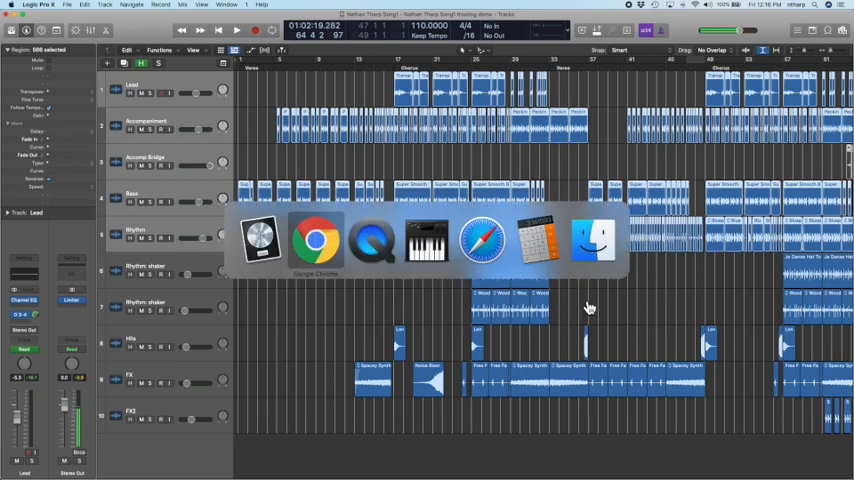